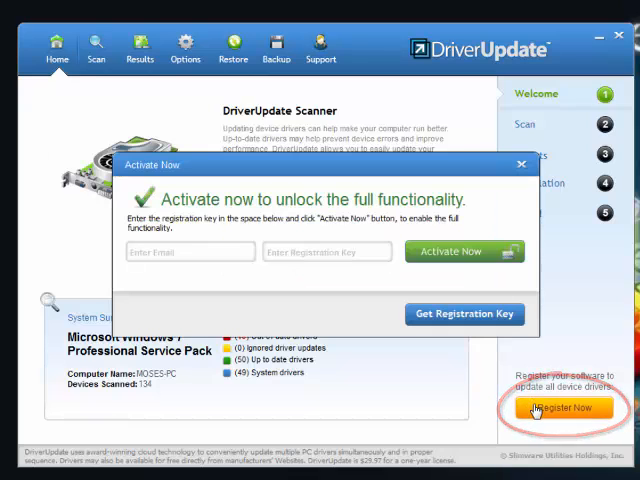
mouse_move(564, 318)
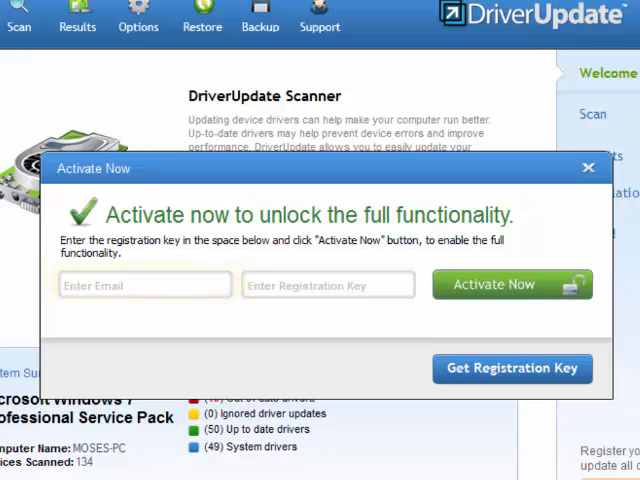
View the DriverUpdate Registration Key email and highlight the registration key.
click(328, 284)
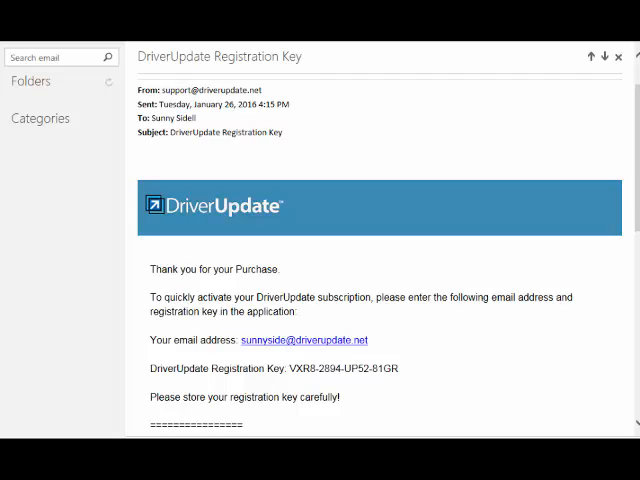
mouse_move(486, 296)
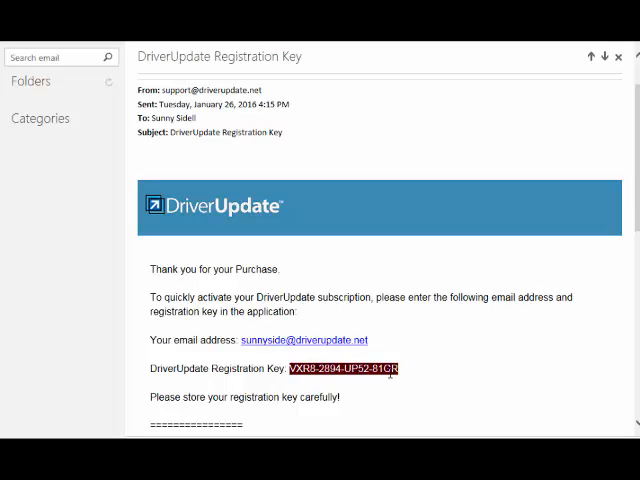
right_click(348, 368)
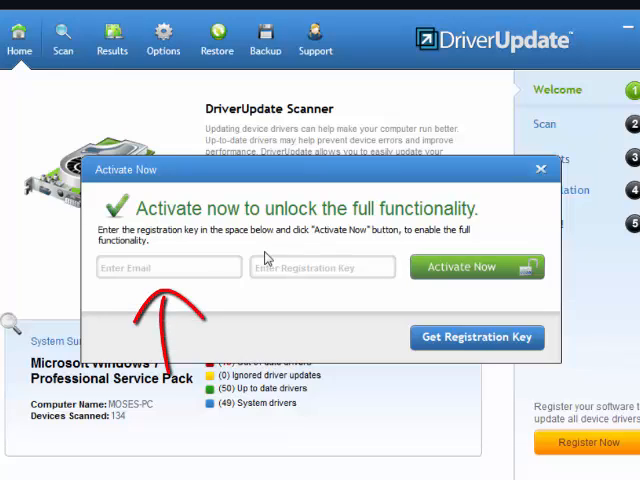
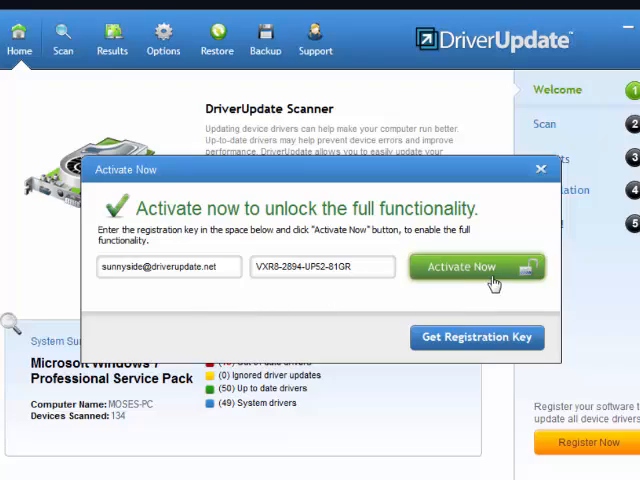
click(476, 268)
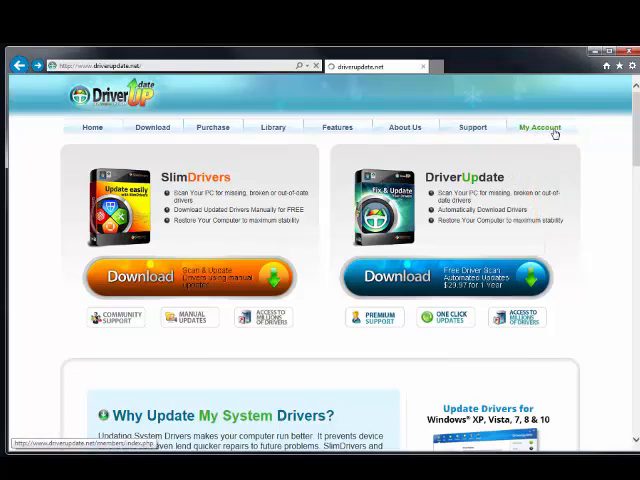
Log in to My Account on driverupdate.net with the registered email address.
click(540, 128)
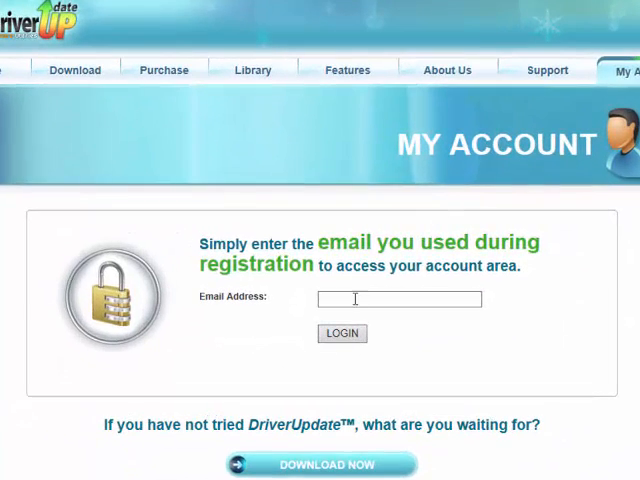
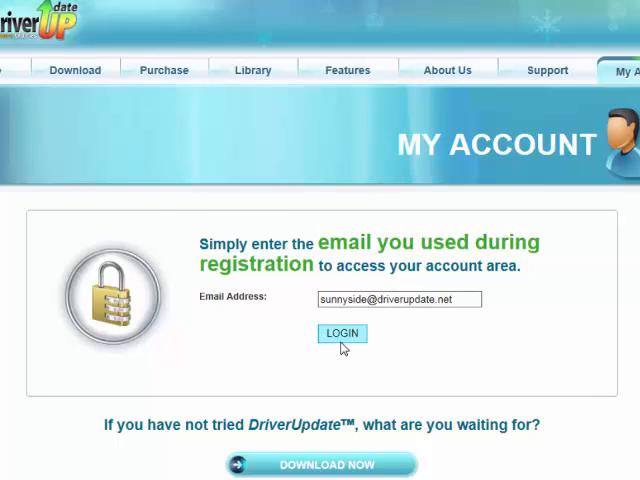
click(340, 332)
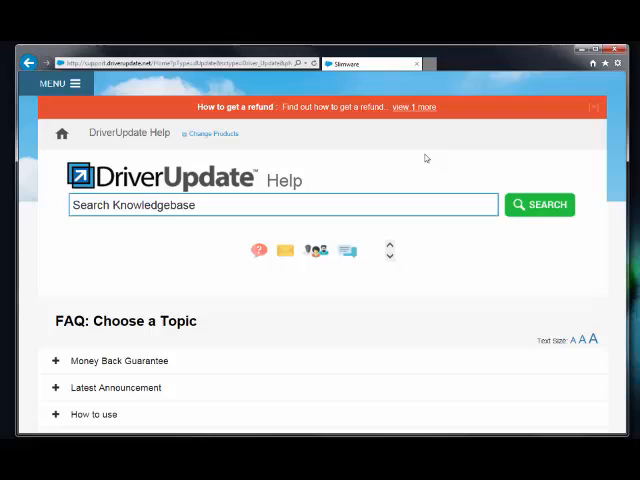
mouse_move(348, 252)
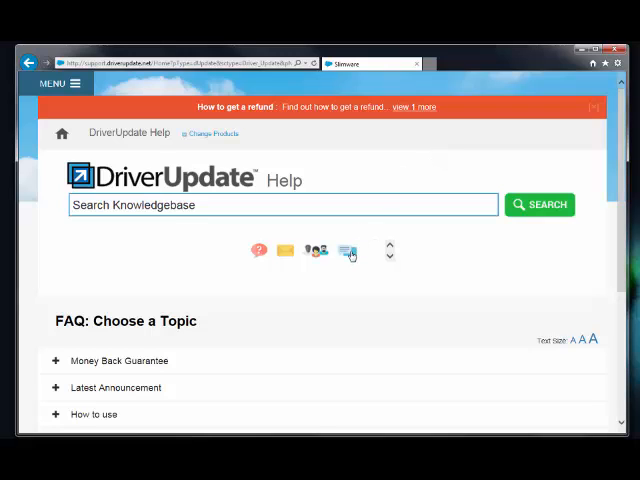